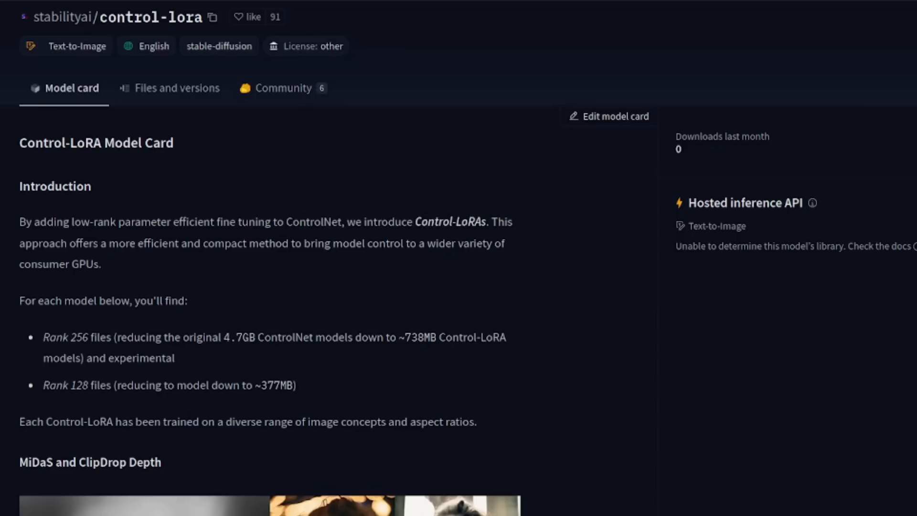
# Scroll the model card past MiDaS Depth, Canny Edge and Sketch Colorizer to Revision
pyautogui.scroll(-3)
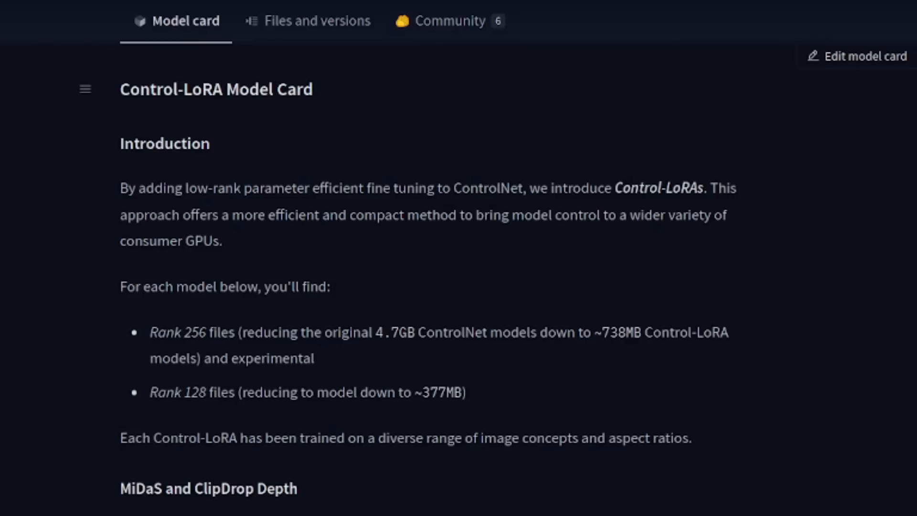
pyautogui.scroll(-3)
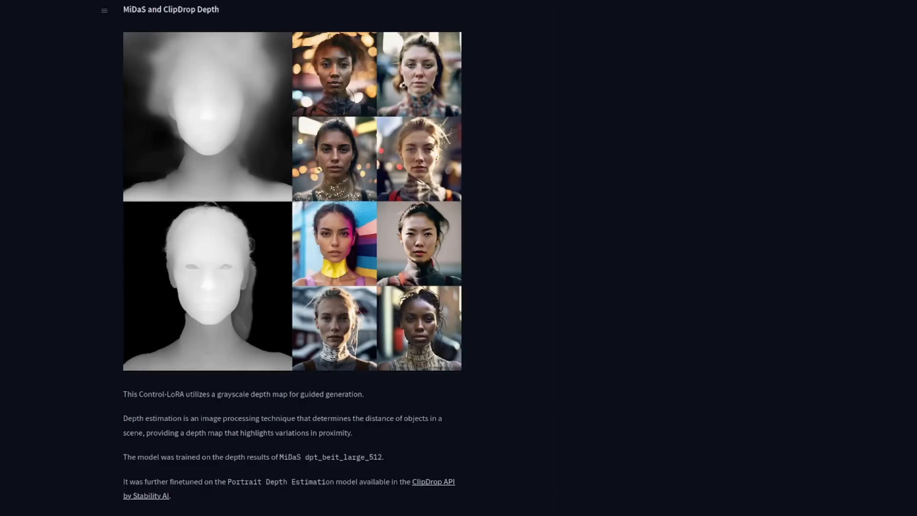
pyautogui.moveTo(247, 274)
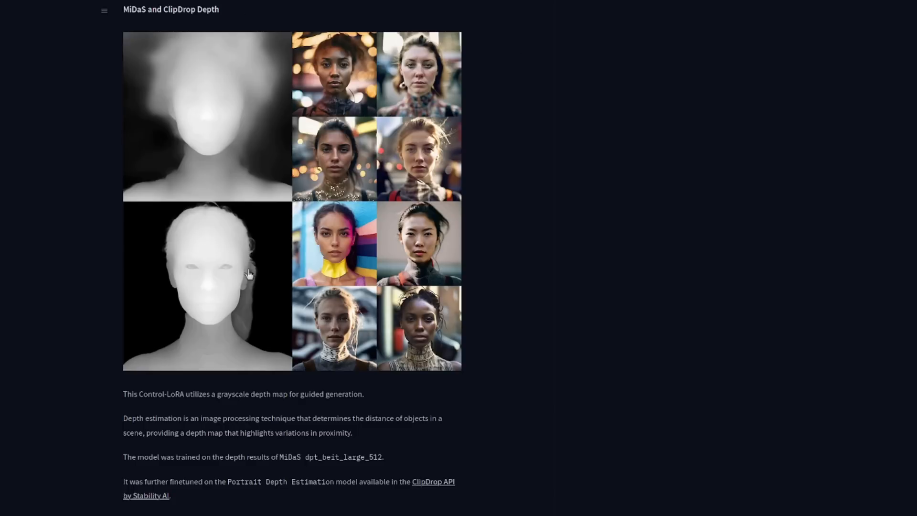
pyautogui.scroll(-3)
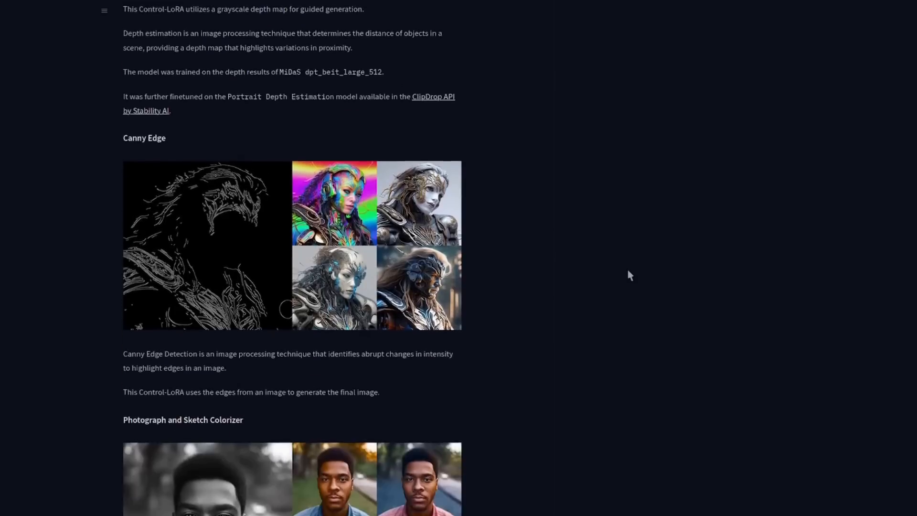
pyautogui.scroll(-3)
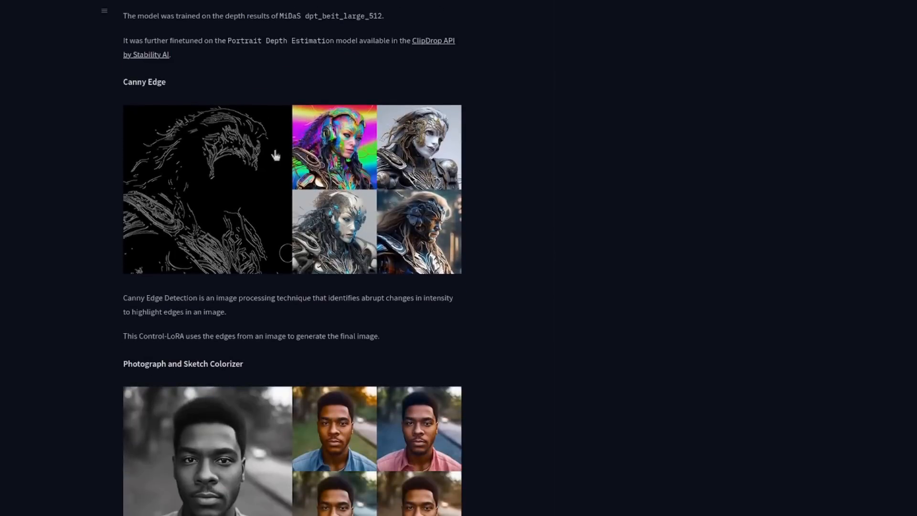
pyautogui.scroll(-3)
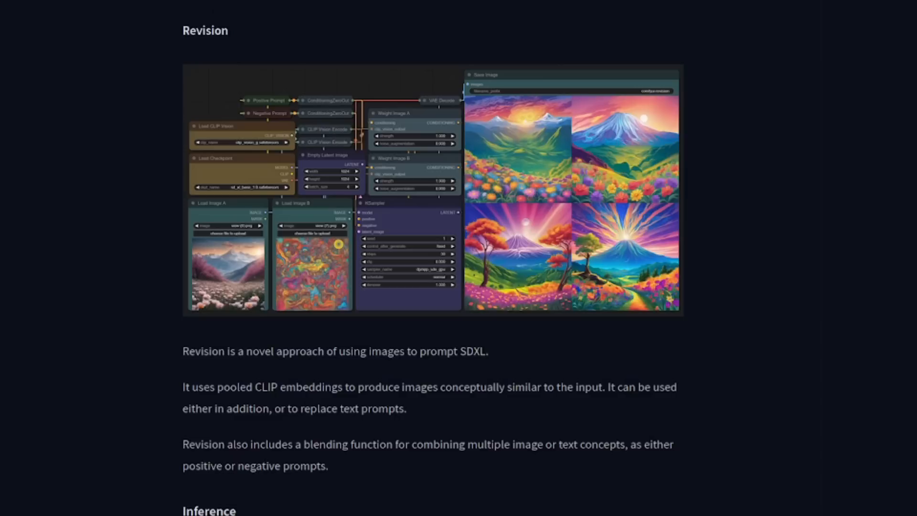
# Show the control-lora repository's Files and versions listing
pyautogui.scroll(-3)
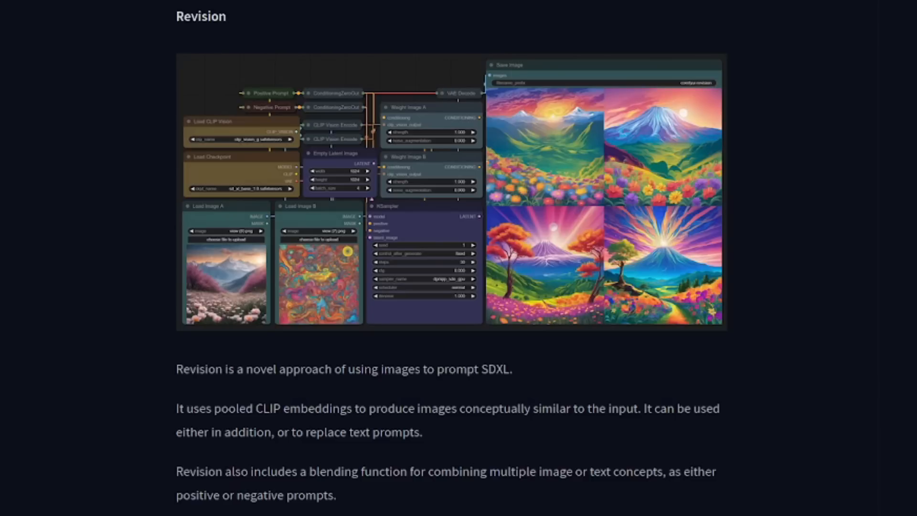
pyautogui.click(187, 98)
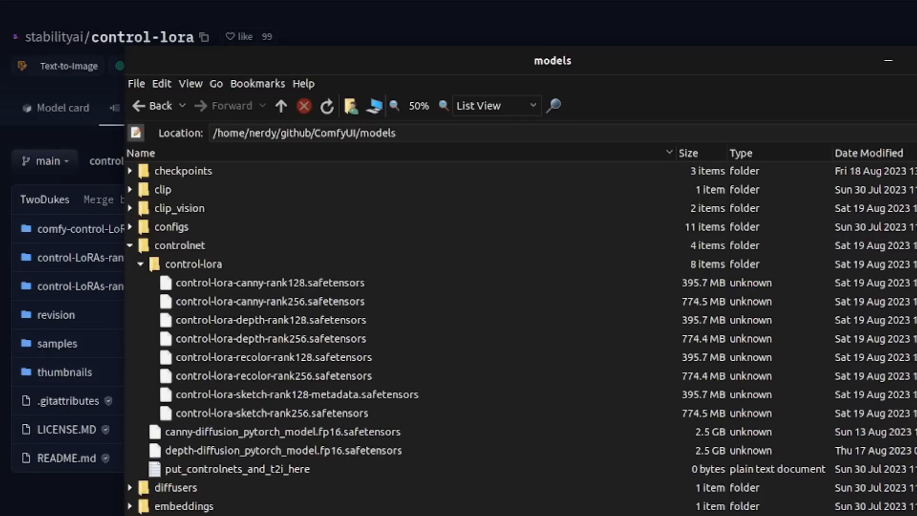
pyautogui.moveTo(263, 276)
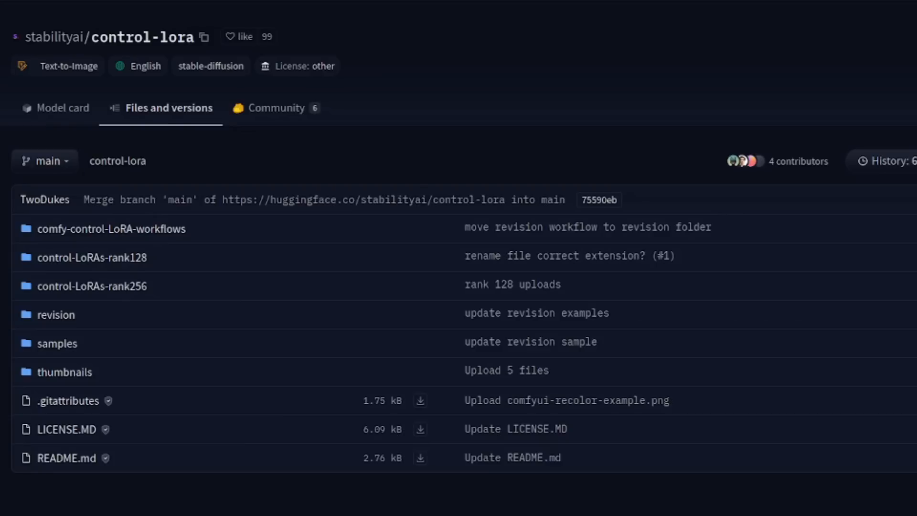
pyautogui.moveTo(91, 287)
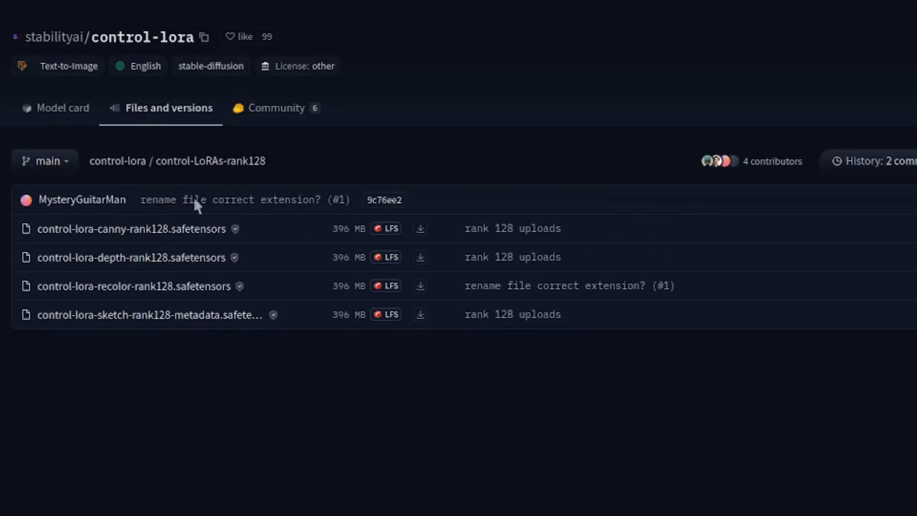
pyautogui.moveTo(420, 229)
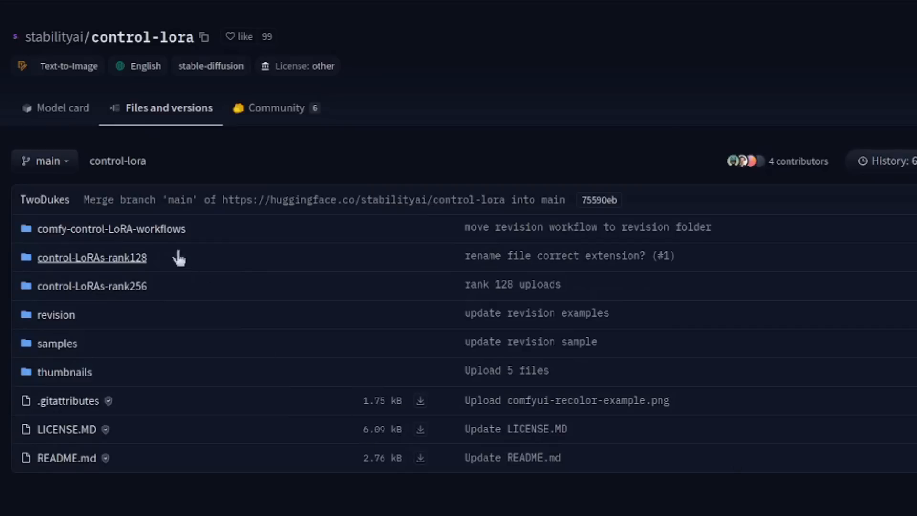
pyautogui.moveTo(111, 229)
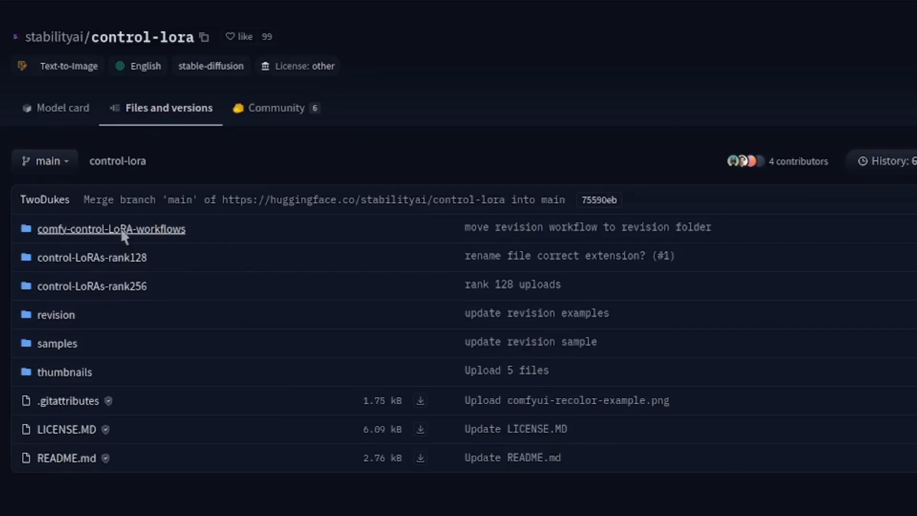
# Check comfy-control-LoRA-workflows, then open the revision folder containing clip_vision_g.safetensors
pyautogui.click(111, 229)
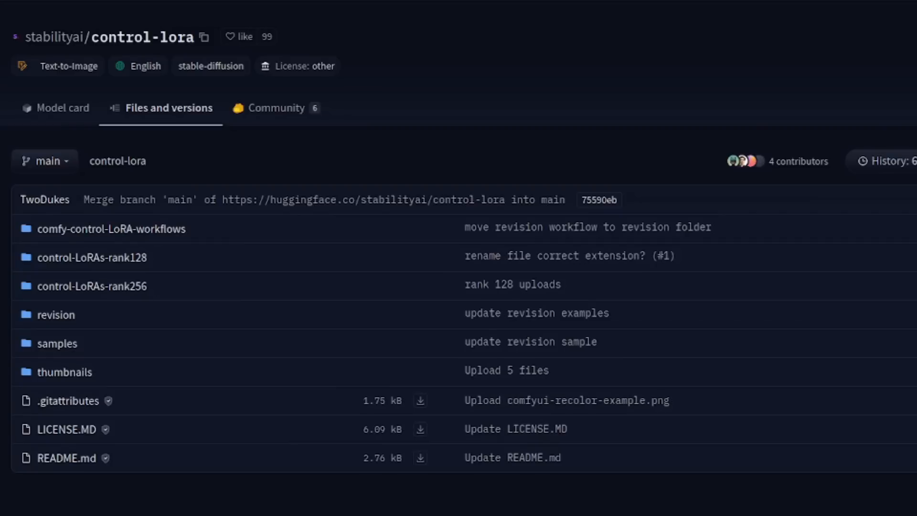
pyautogui.moveTo(55, 315)
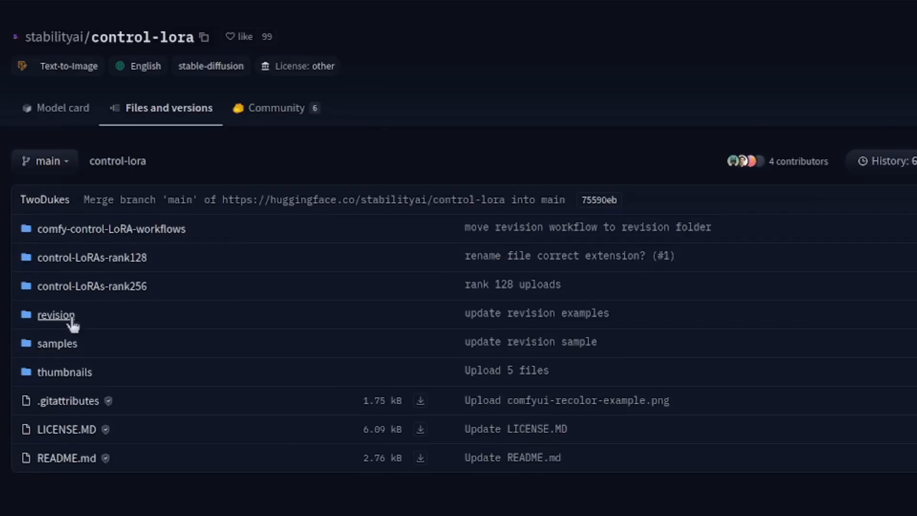
pyautogui.click(55, 315)
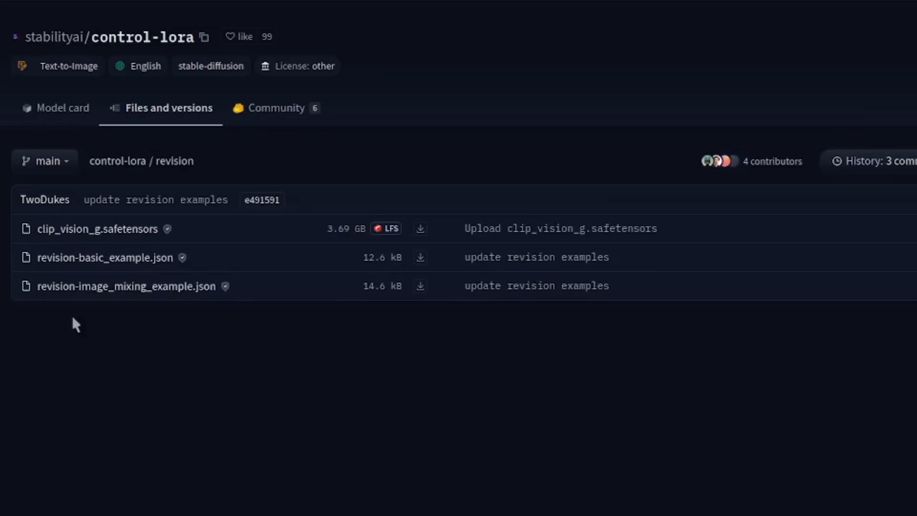
pyautogui.moveTo(159, 315)
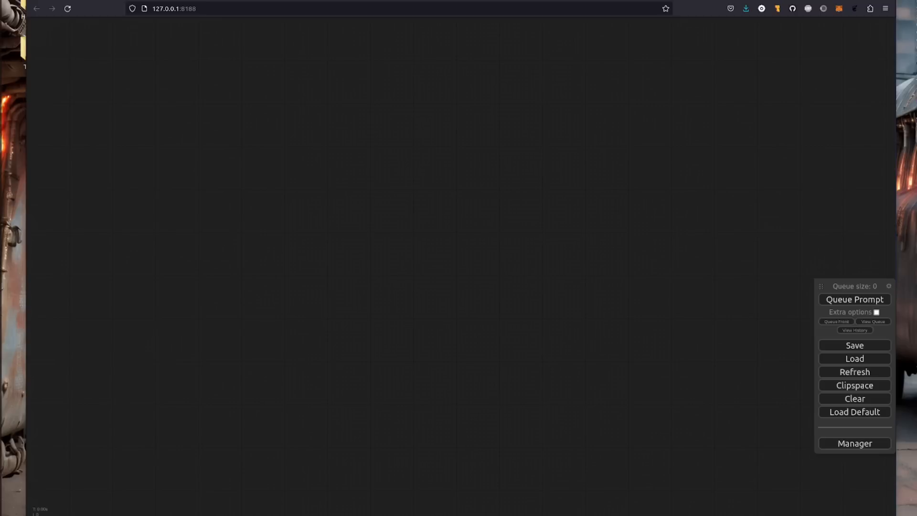
pyautogui.moveTo(800, 122)
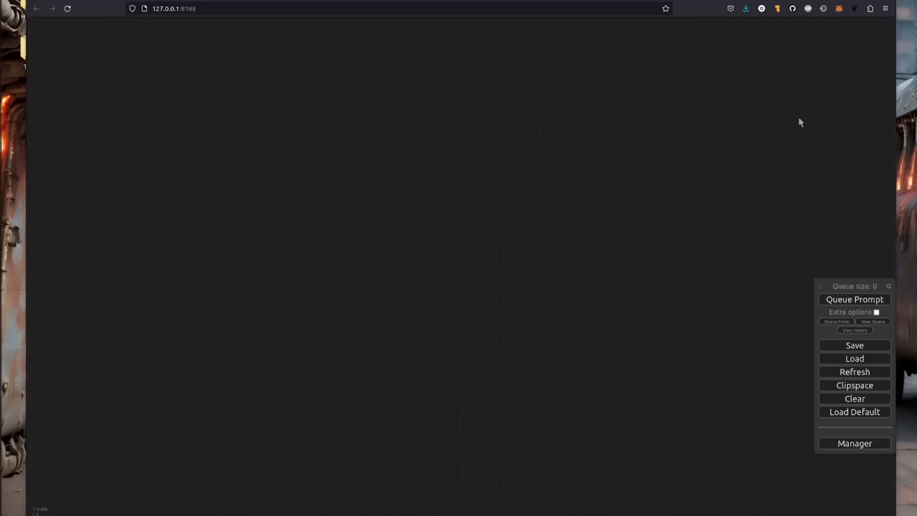
pyautogui.moveTo(854, 359)
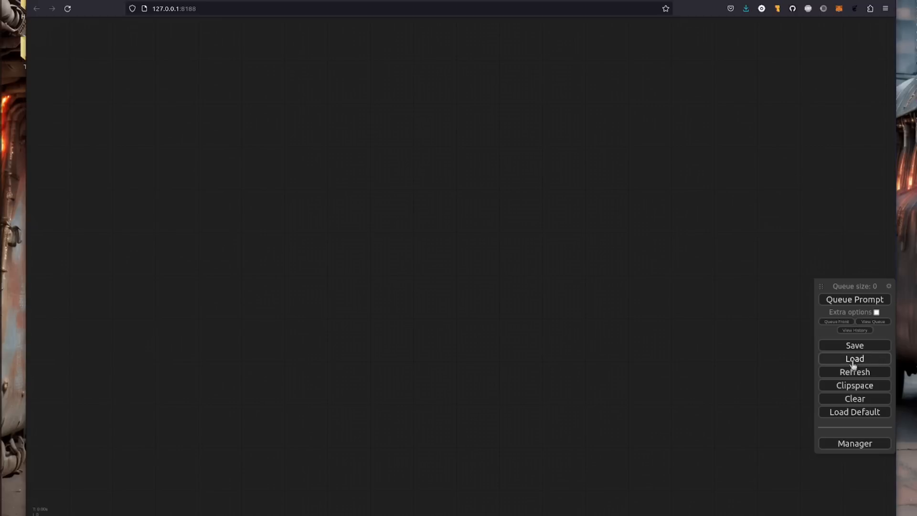
# Load control-lora-recolor-basic_example.json from the StabilityAI workflows folder
pyautogui.click(853, 359)
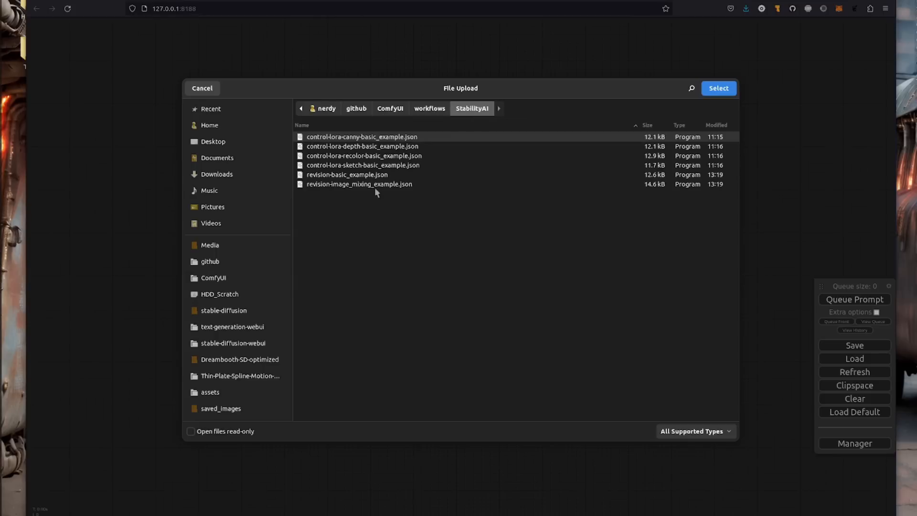
pyautogui.click(364, 156)
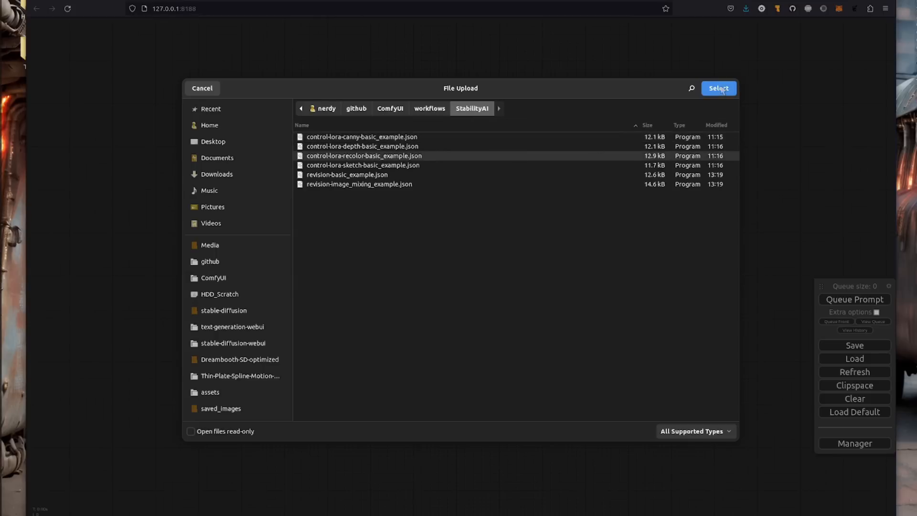
pyautogui.click(718, 88)
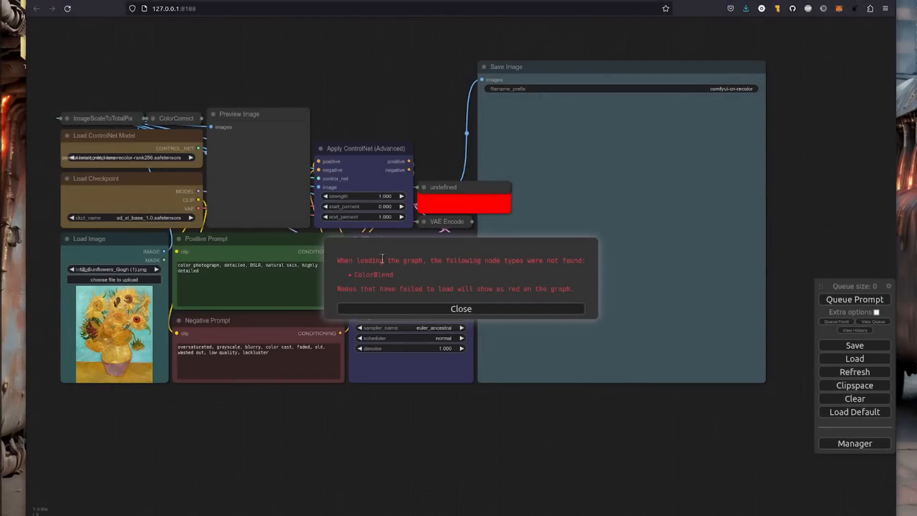
# Install the missing stability-ComfyUI-nodes pack via Manager, then filter to installed packs
pyautogui.click(461, 308)
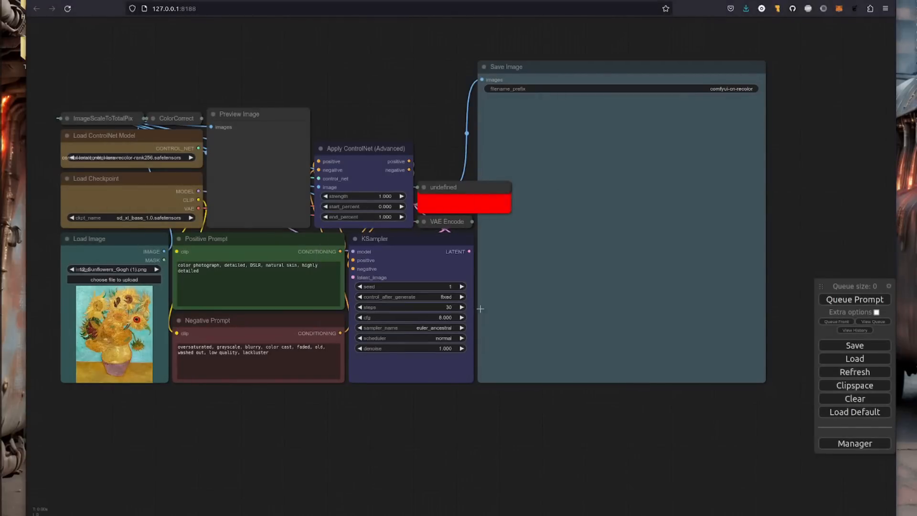
pyautogui.click(854, 443)
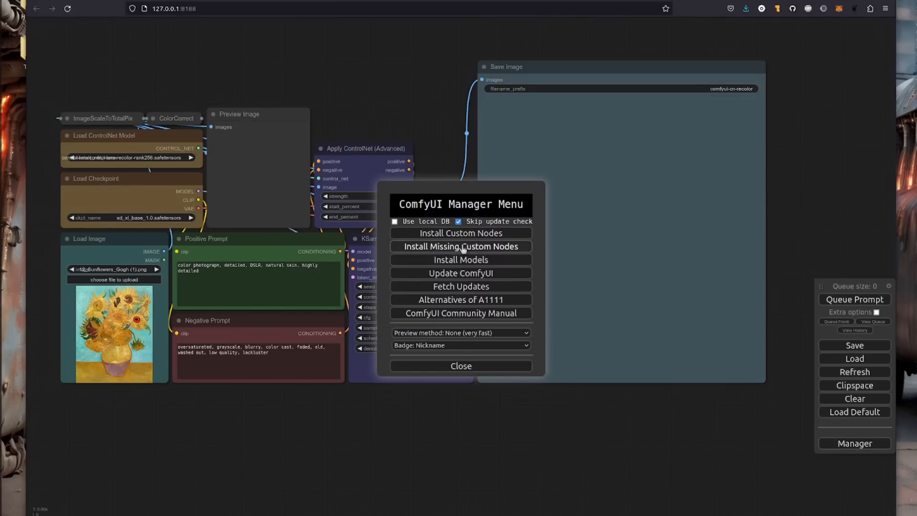
pyautogui.click(460, 246)
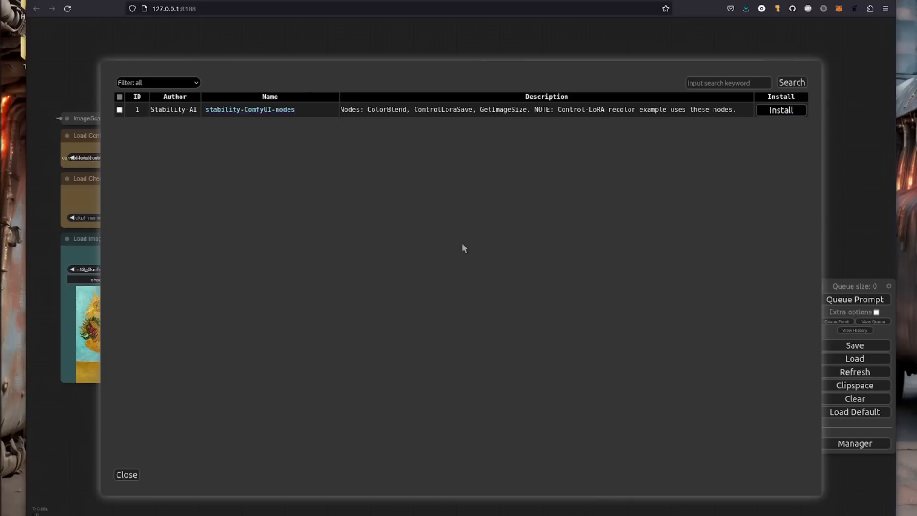
pyautogui.moveTo(788, 134)
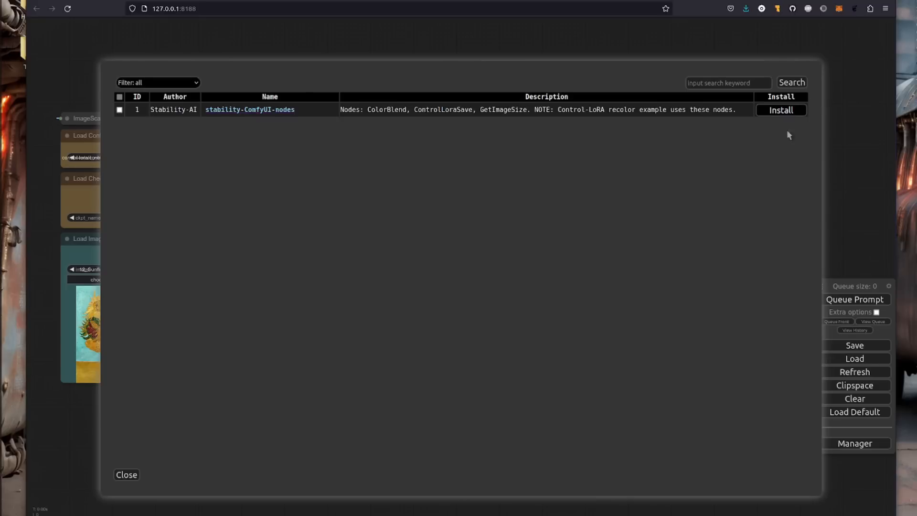
pyautogui.click(781, 110)
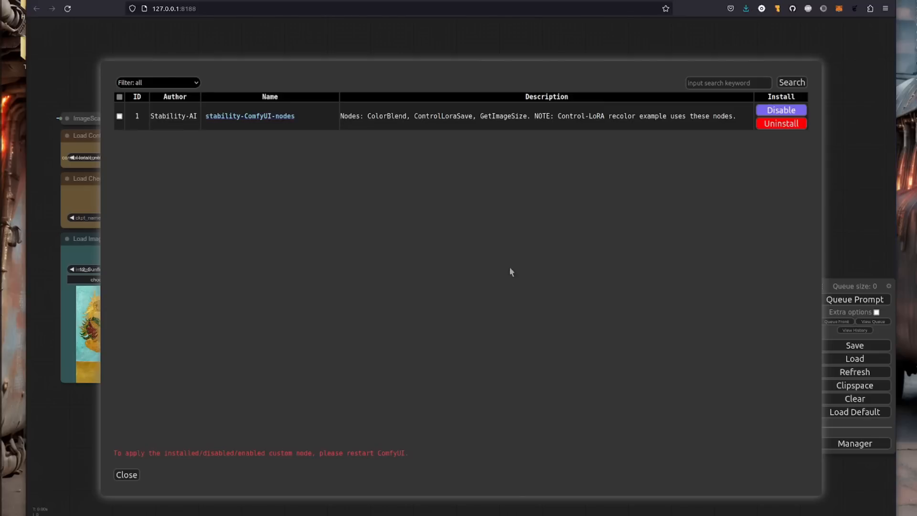
pyautogui.moveTo(511, 272)
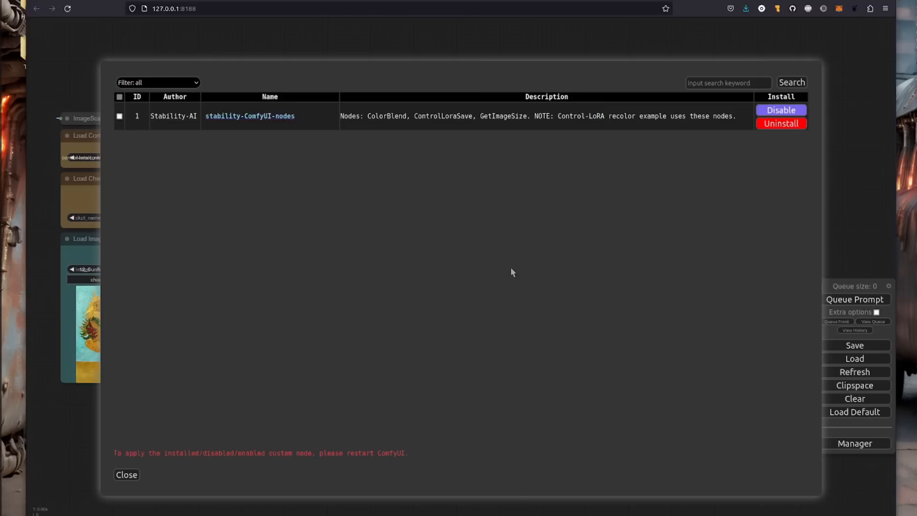
pyautogui.click(157, 82)
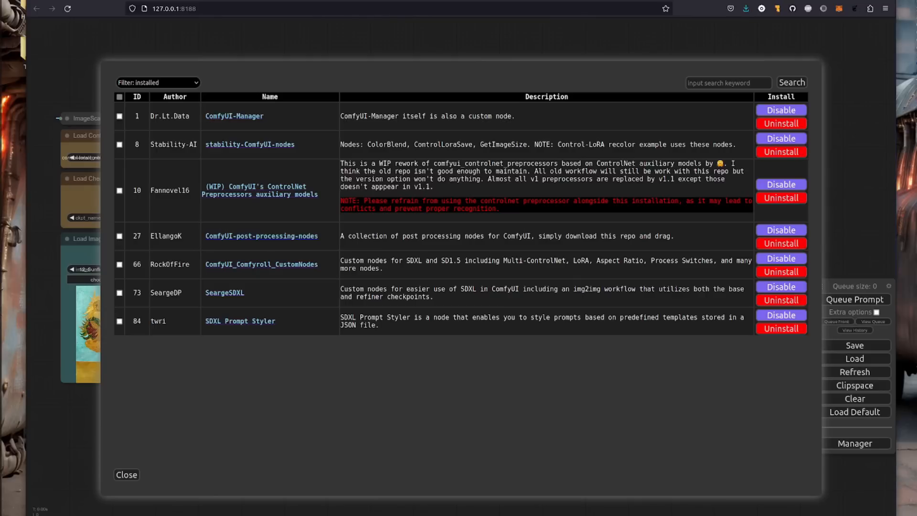
pyautogui.moveTo(653, 21)
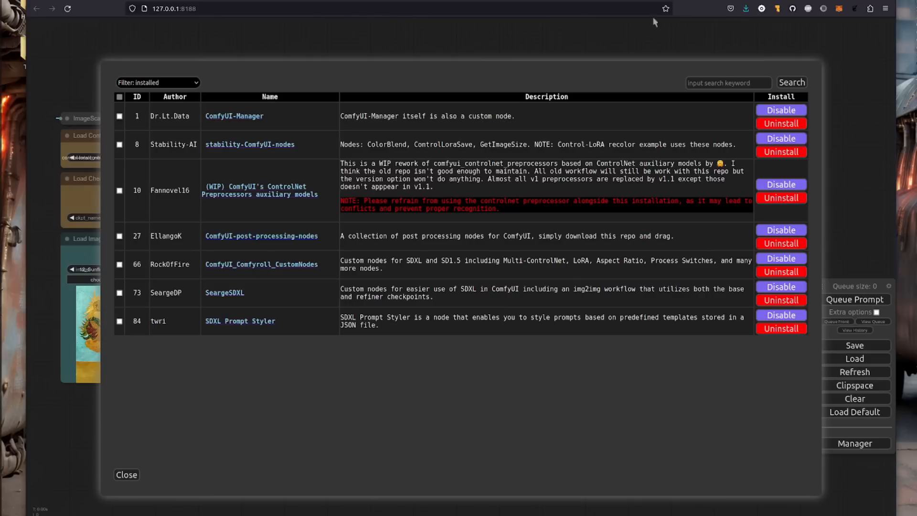
pyautogui.moveTo(285, 188)
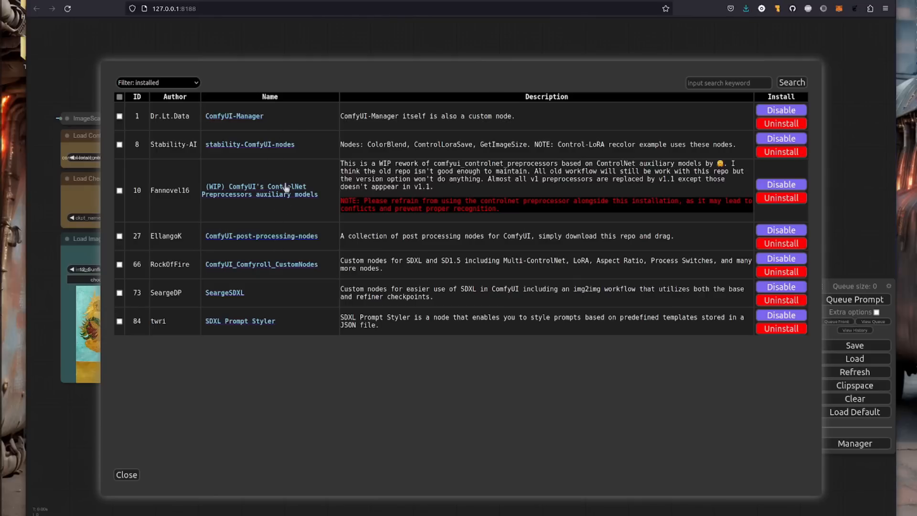
pyautogui.moveTo(327, 97)
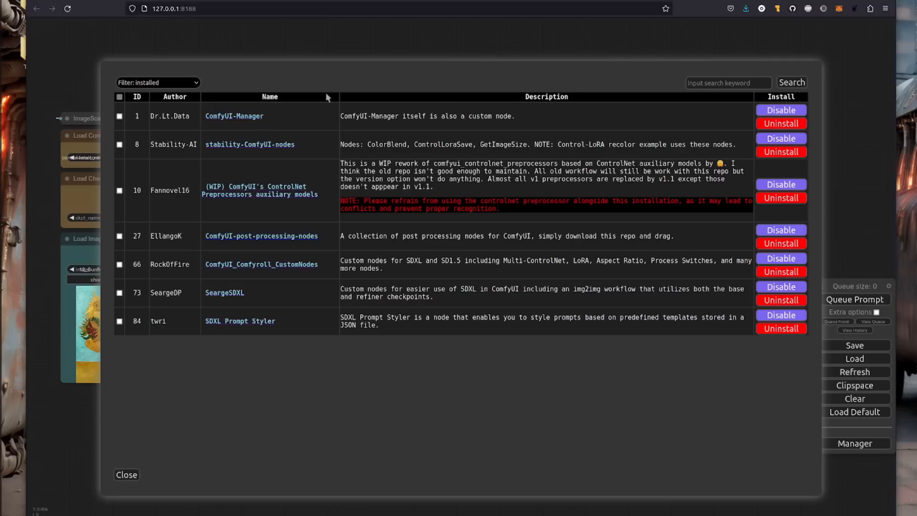
pyautogui.moveTo(242, 157)
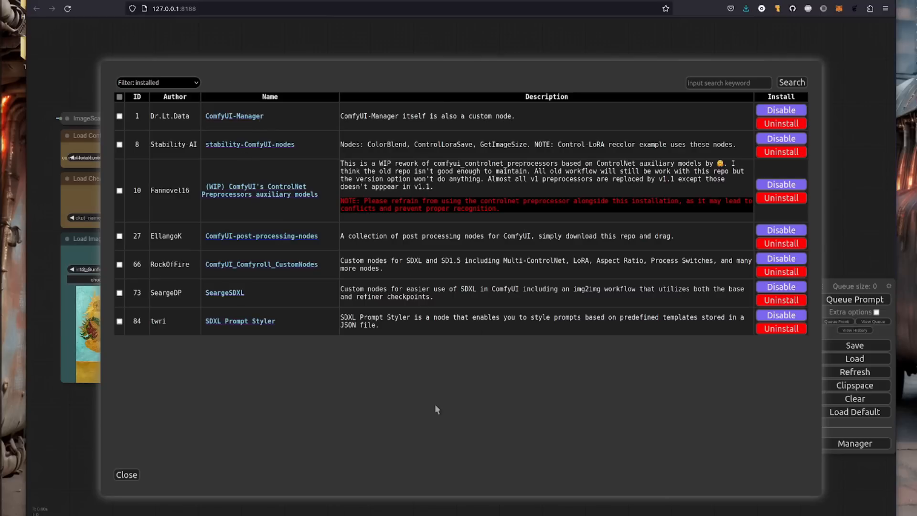
# Close the installed nodes list and run the canny example to generate a hat portrait
pyautogui.click(126, 474)
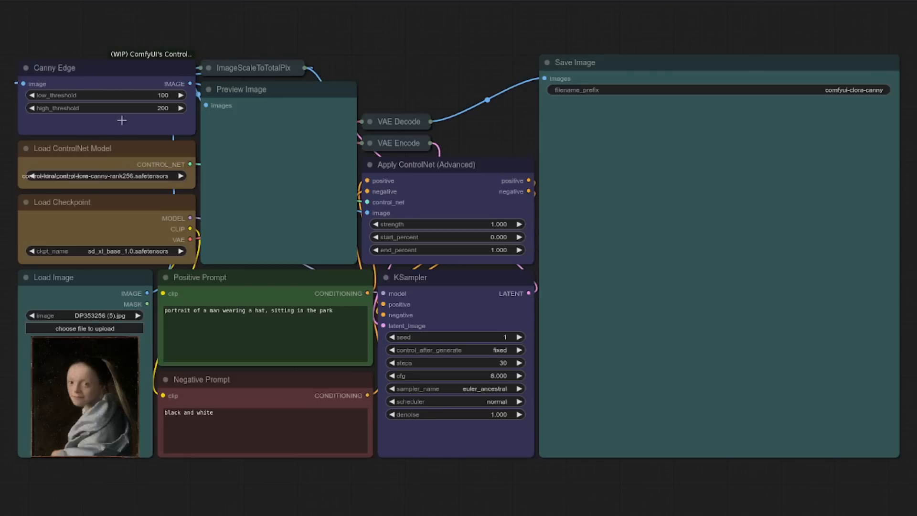
pyautogui.moveTo(683, 190)
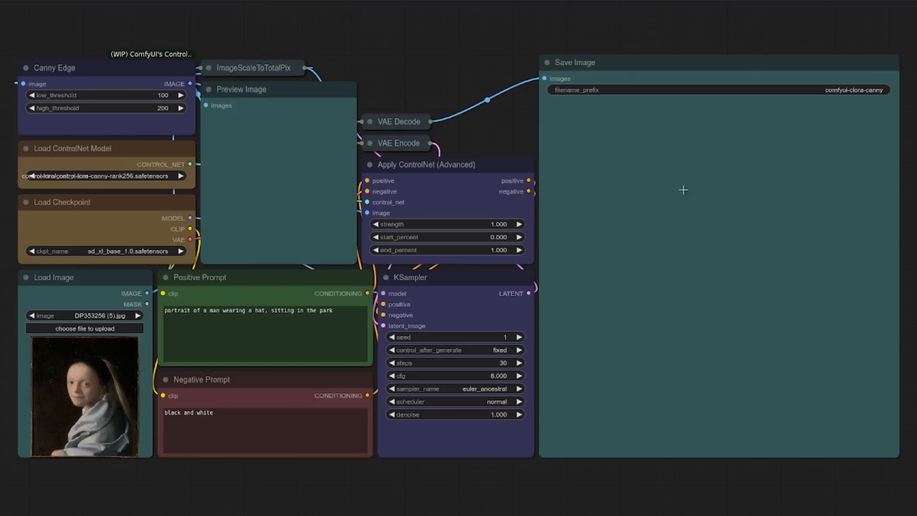
pyautogui.moveTo(682, 190)
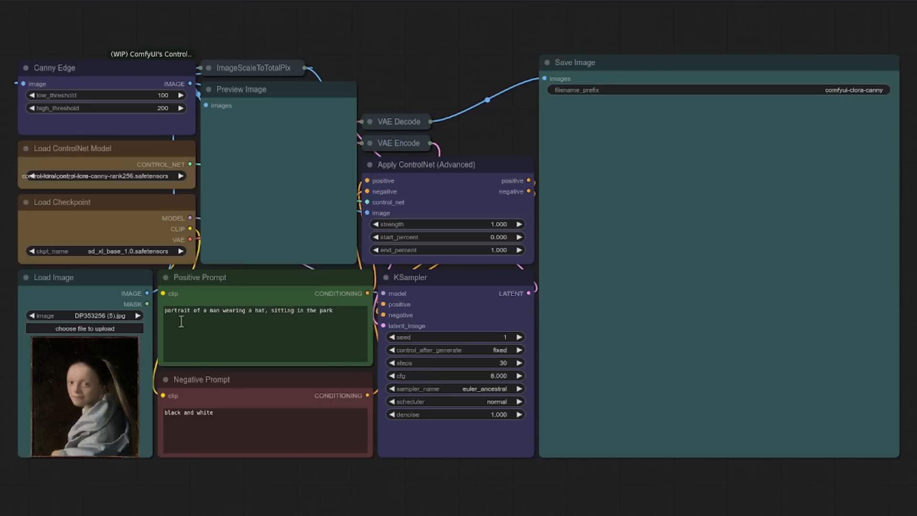
pyautogui.moveTo(299, 318)
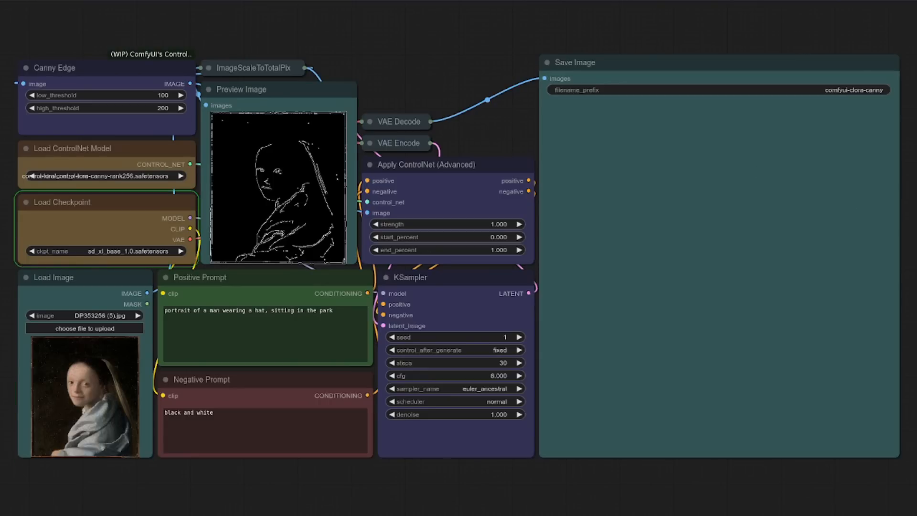
pyautogui.click(409, 277)
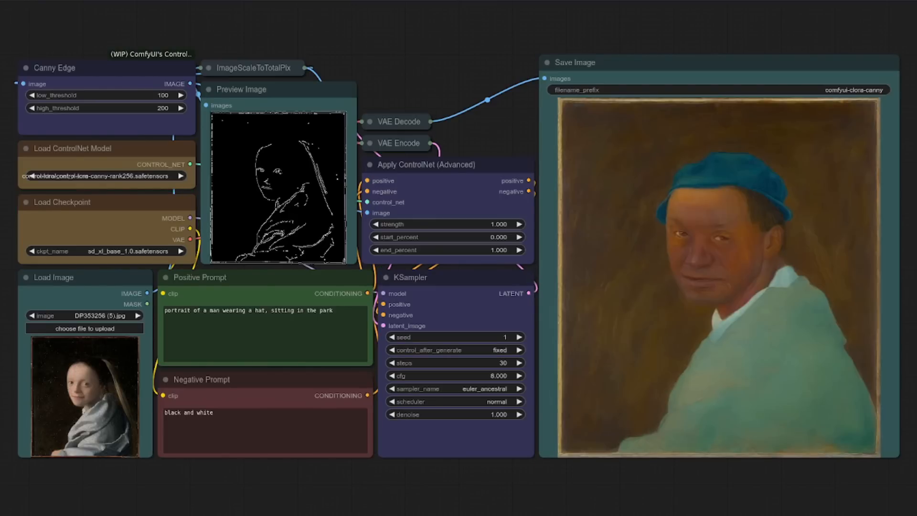
pyautogui.moveTo(703, 302)
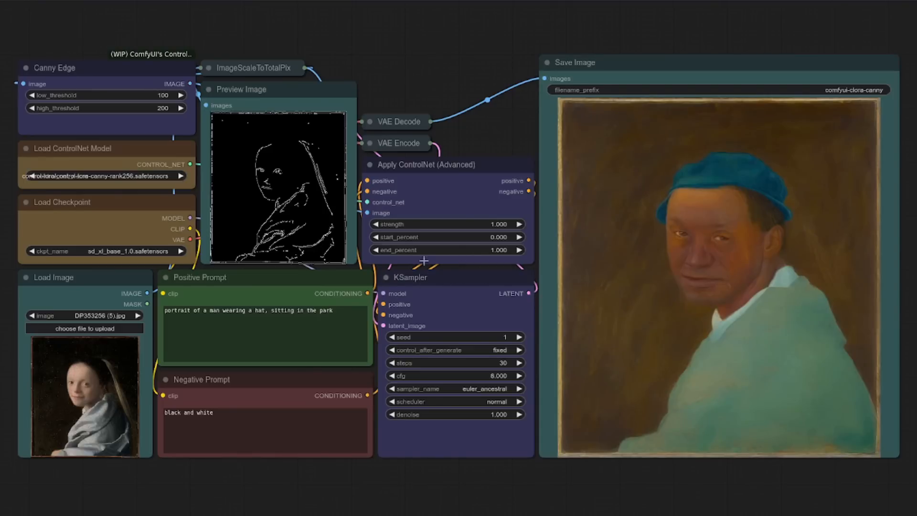
# Set Apply ControlNet (Advanced) strength to 0.75 and end_percent to 0.6, then regenerate
pyautogui.click(454, 224)
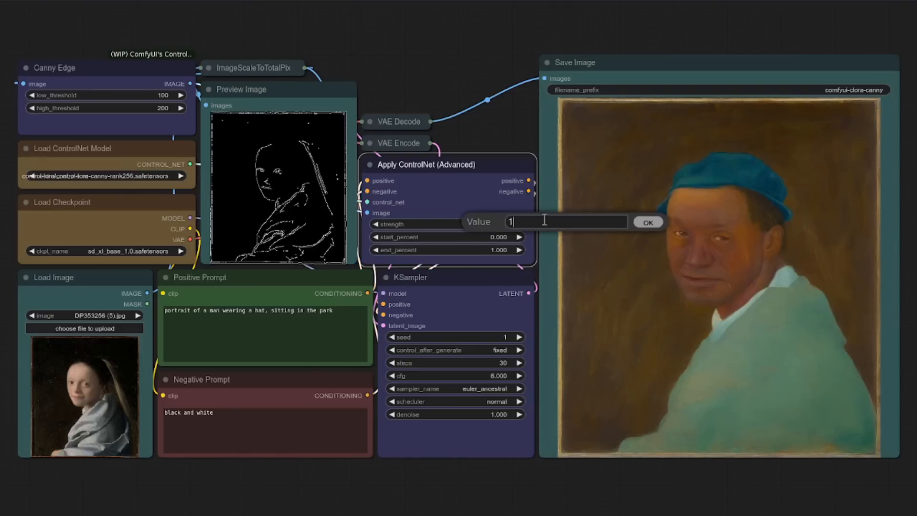
pyautogui.write('0.75')
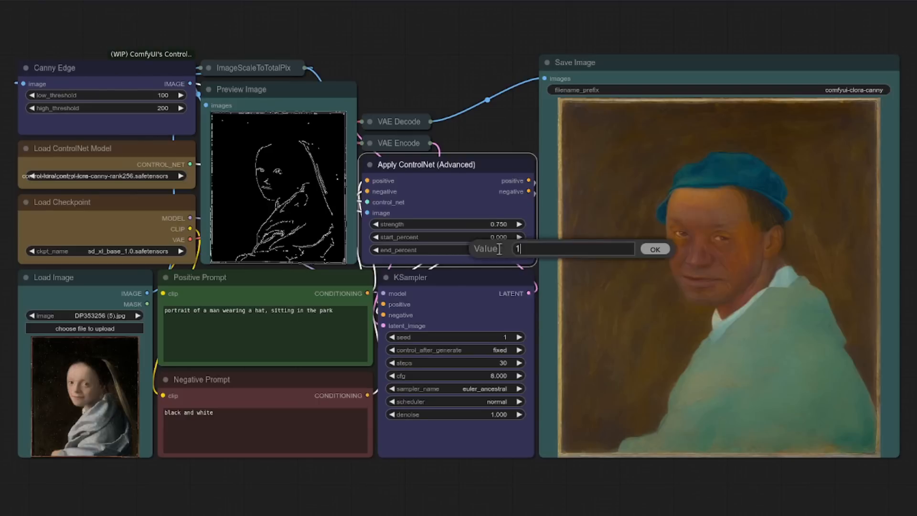
pyautogui.write('0')
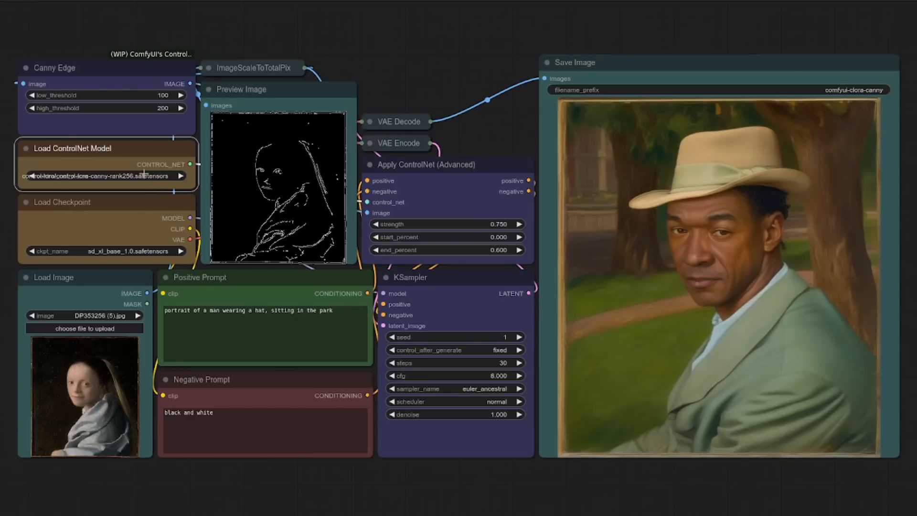
# Choose control-lora-canny-rank128.safetensors as the ControlNet model, then bring up the recolor workflow
pyautogui.click(105, 177)
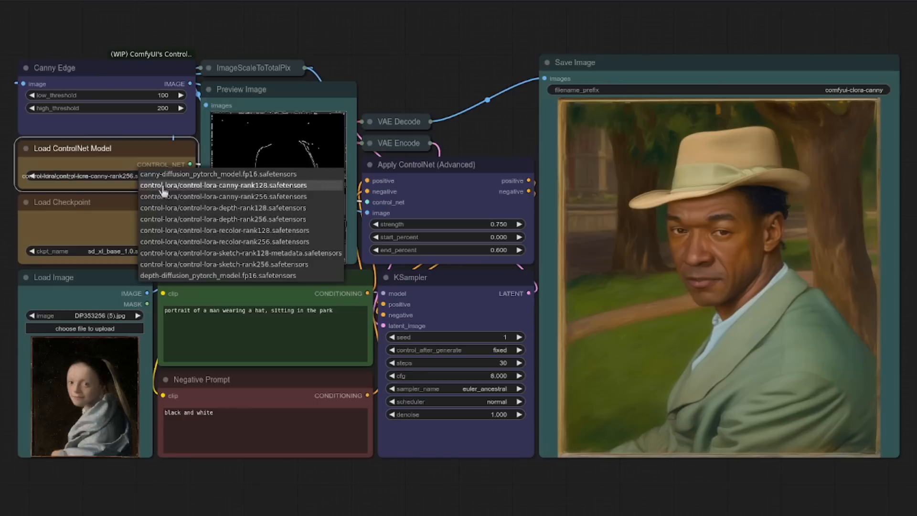
pyautogui.click(222, 185)
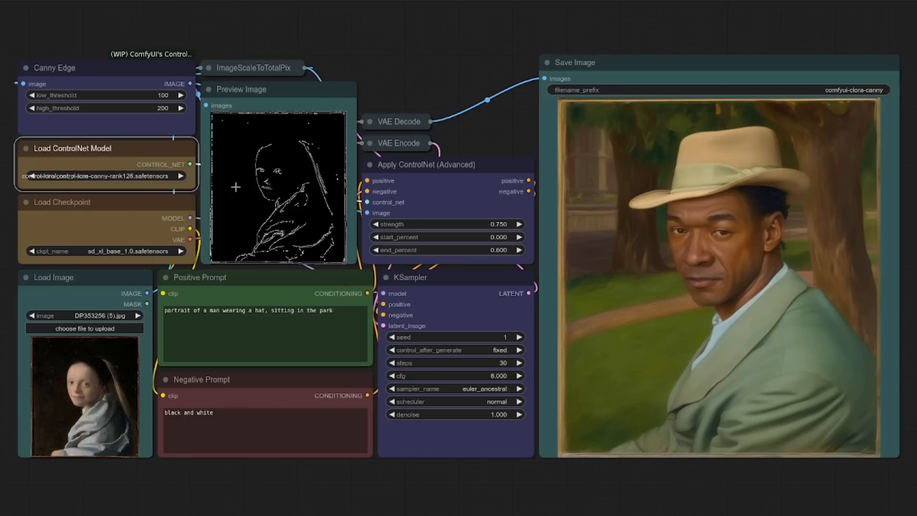
pyautogui.moveTo(474, 357)
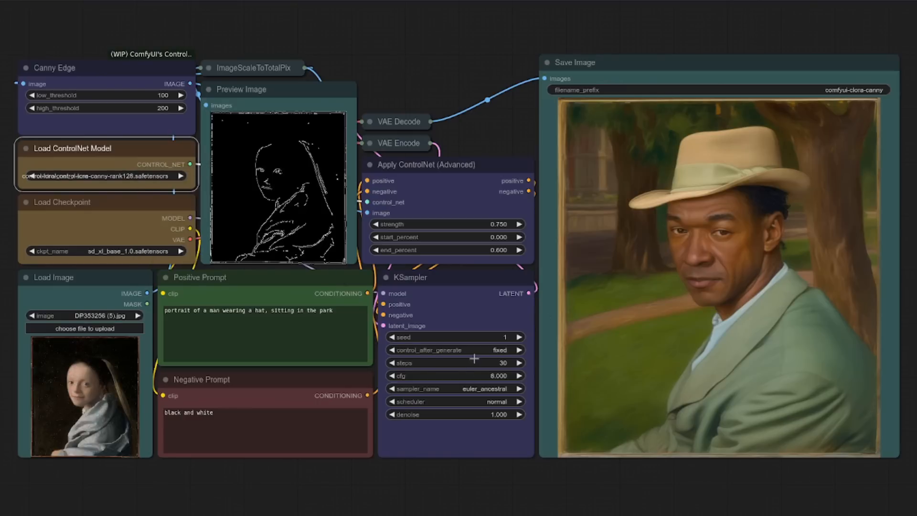
pyautogui.click(447, 164)
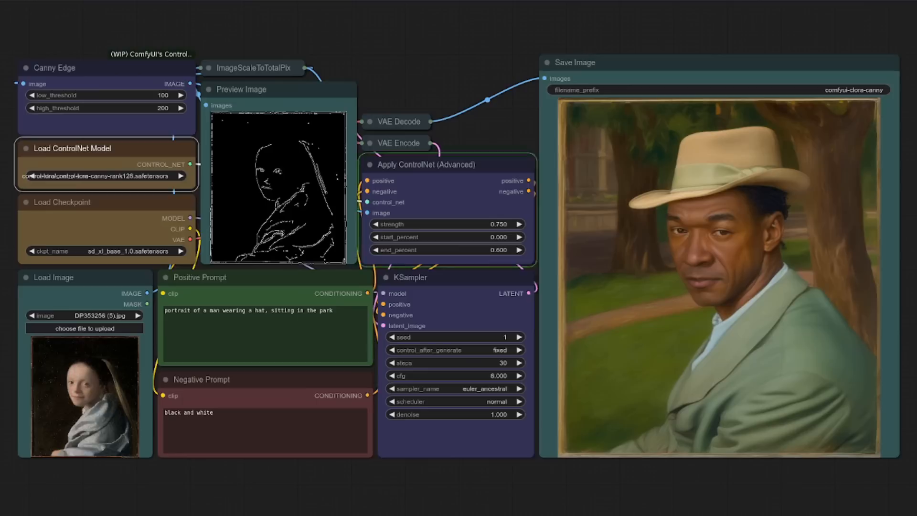
pyautogui.click(410, 277)
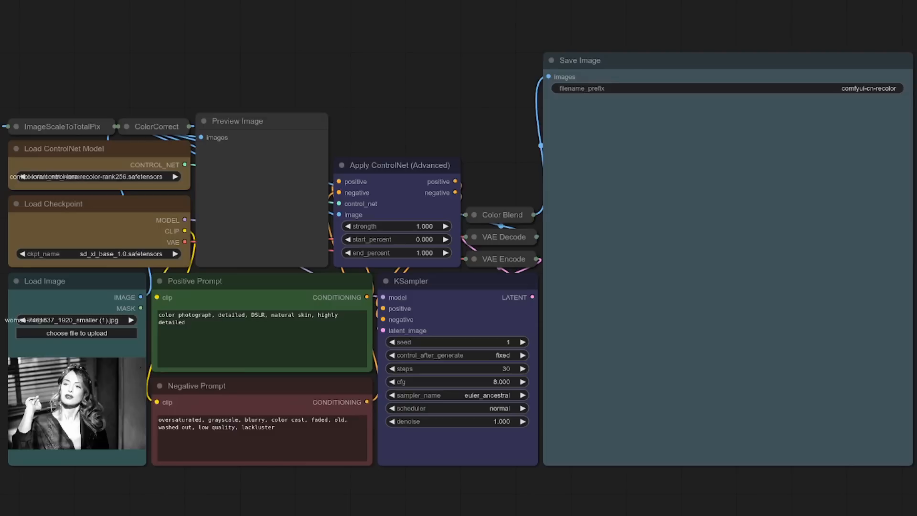
# Respell the negative prompt's misspelled word as 'colour', then start the recolor run
pyautogui.click(217, 422)
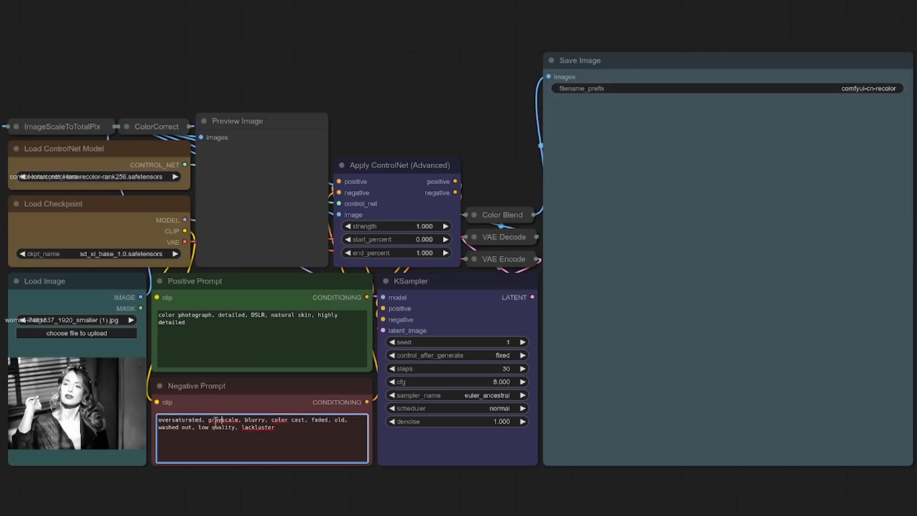
pyautogui.rightClick(217, 420)
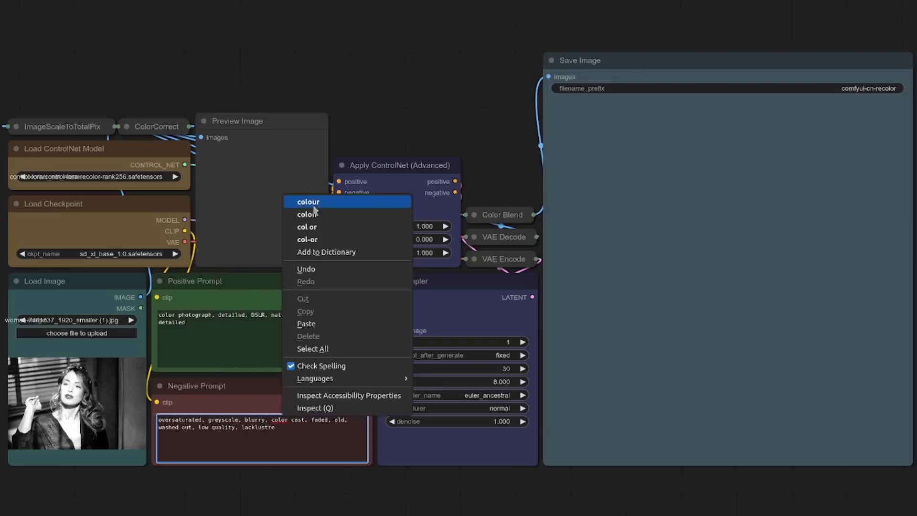
pyautogui.click(308, 202)
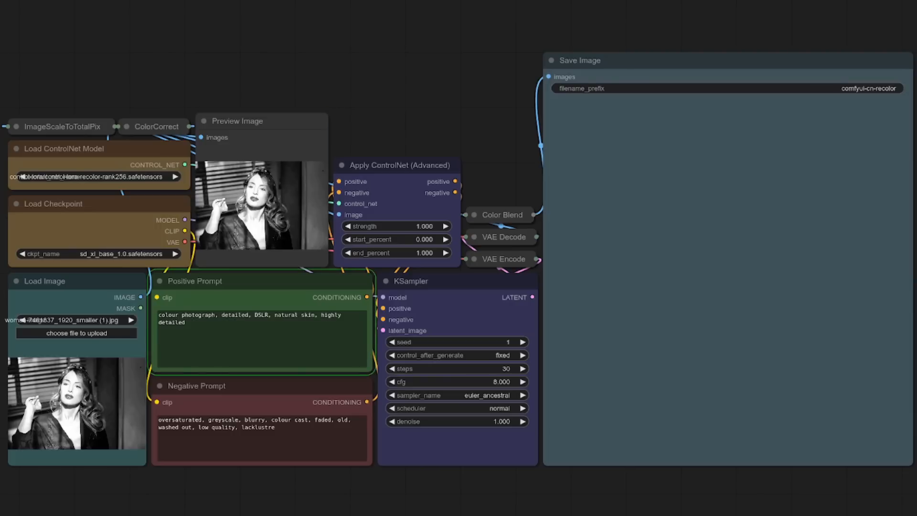
pyautogui.click(581, 61)
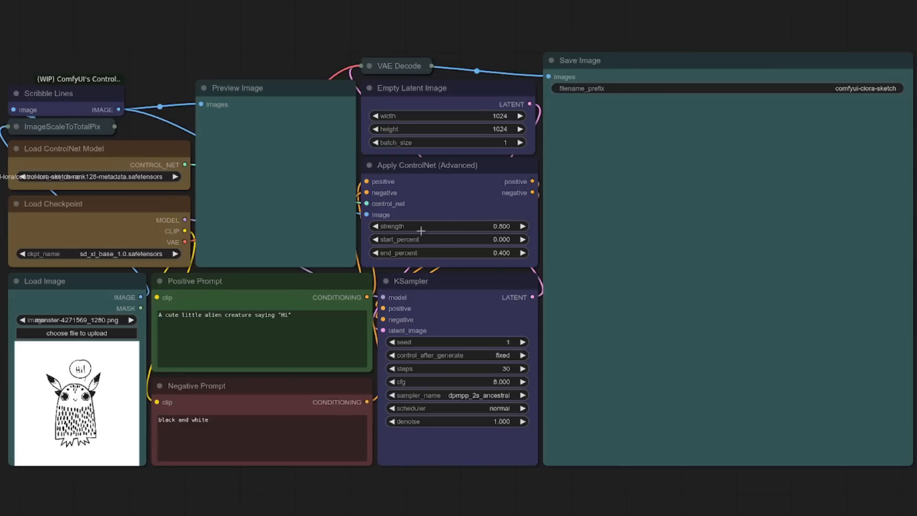
pyautogui.moveTo(475, 283)
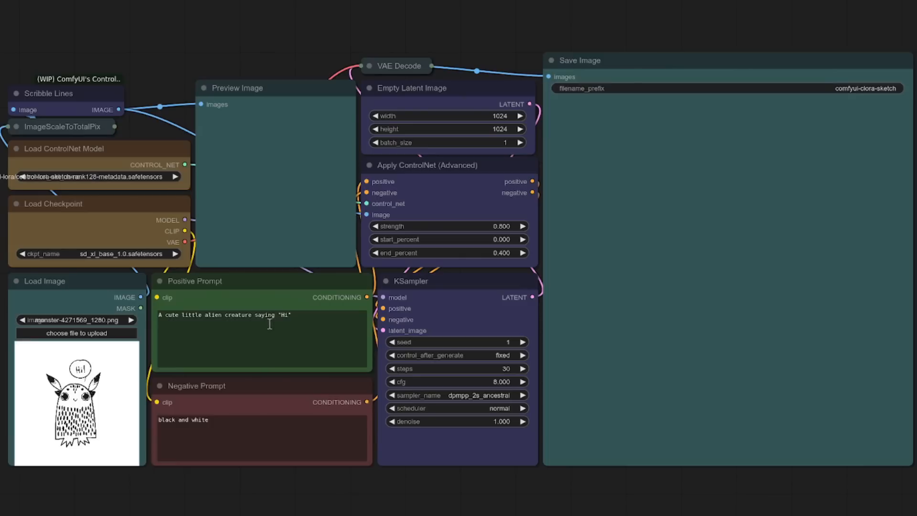
pyautogui.moveTo(114, 102)
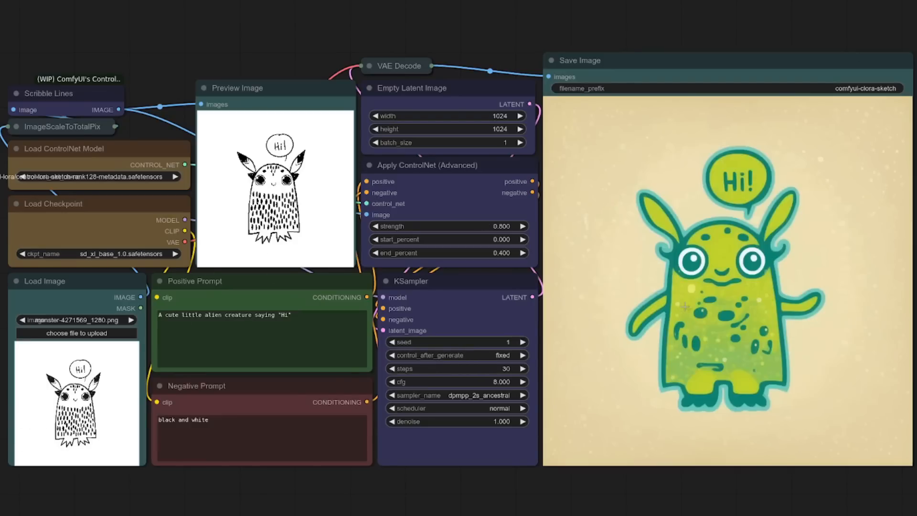
pyautogui.moveTo(768, 178)
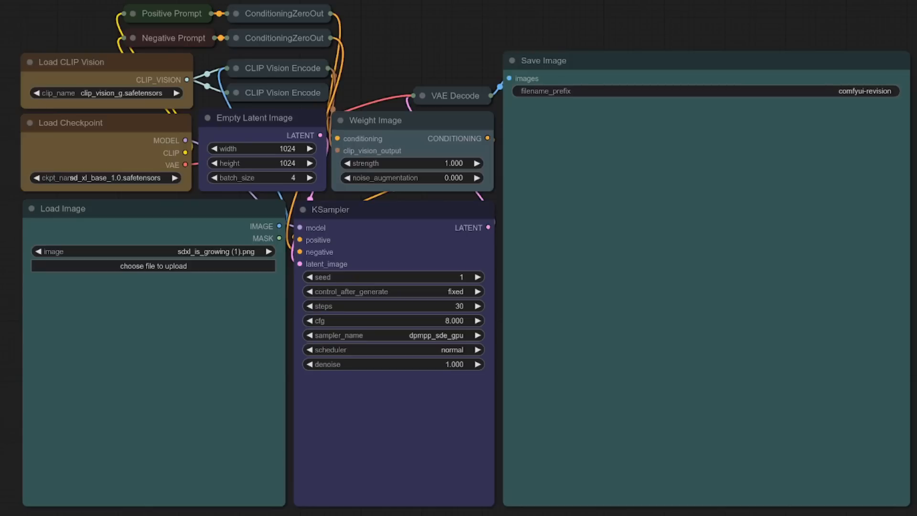
pyautogui.moveTo(591, 96)
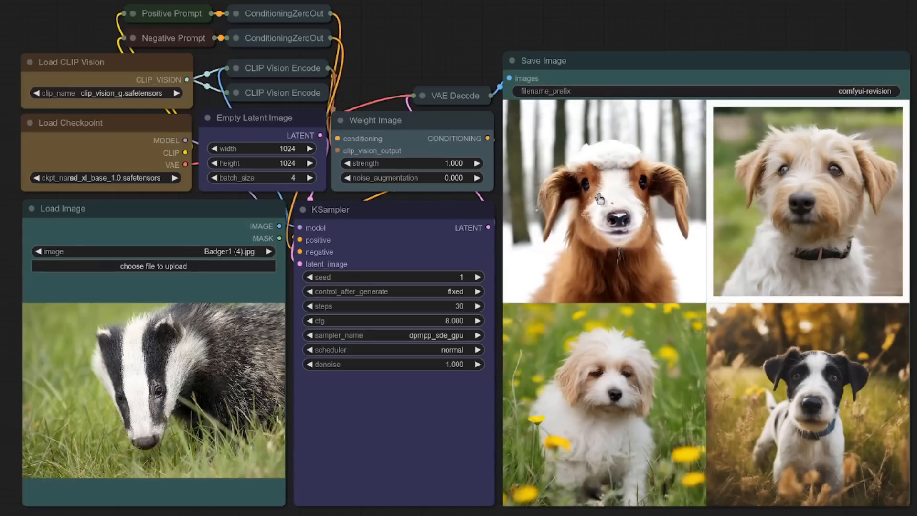
# Enlarge one of the four generated dog images for a closer look
pyautogui.click(599, 199)
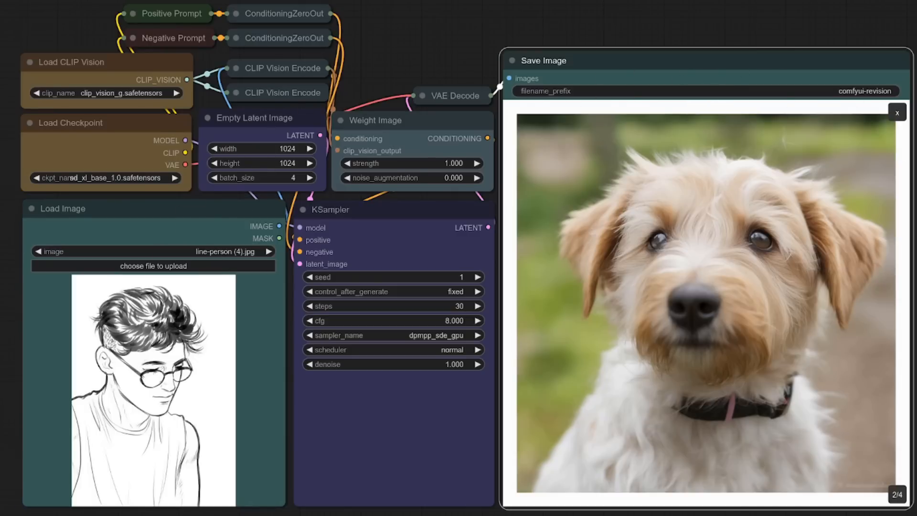
# Pick the line drawing line-person (4).jpg as the Revision input image
pyautogui.click(277, 68)
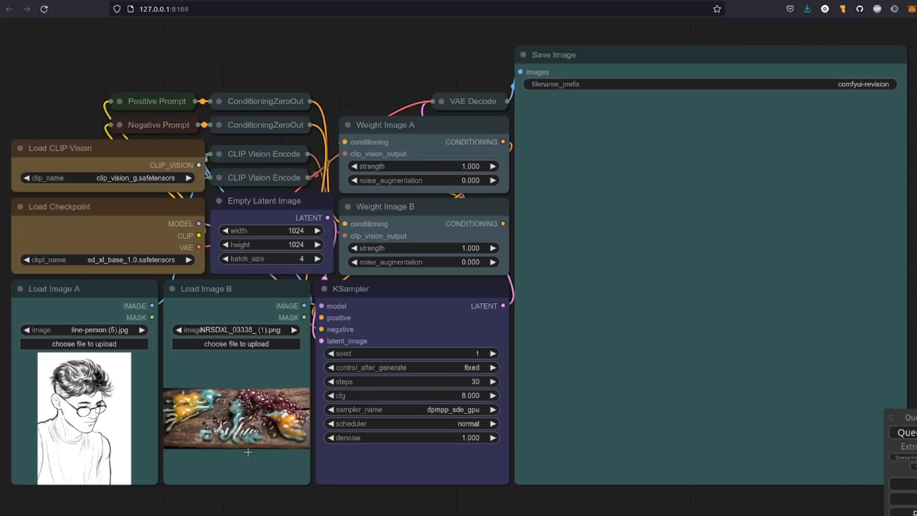
# Queue the two-image Revision workflow pairing the line drawing with a second picture
pyautogui.click(351, 288)
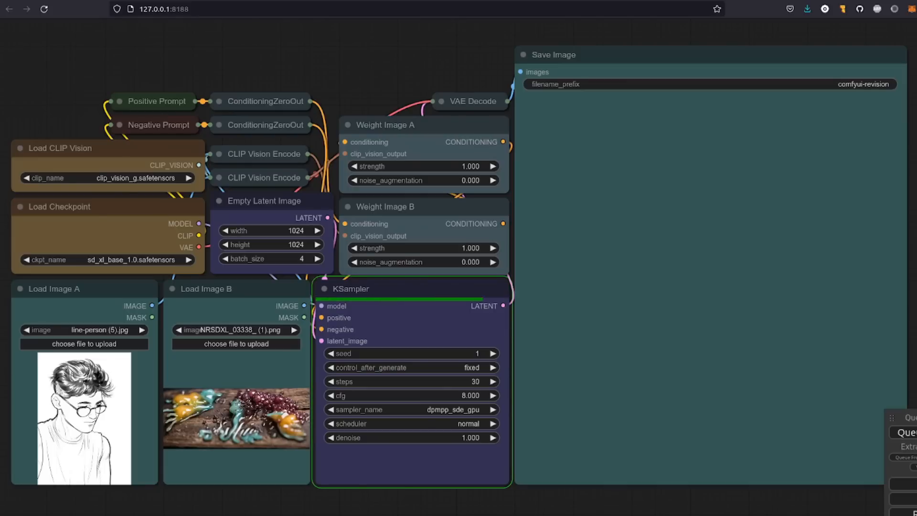